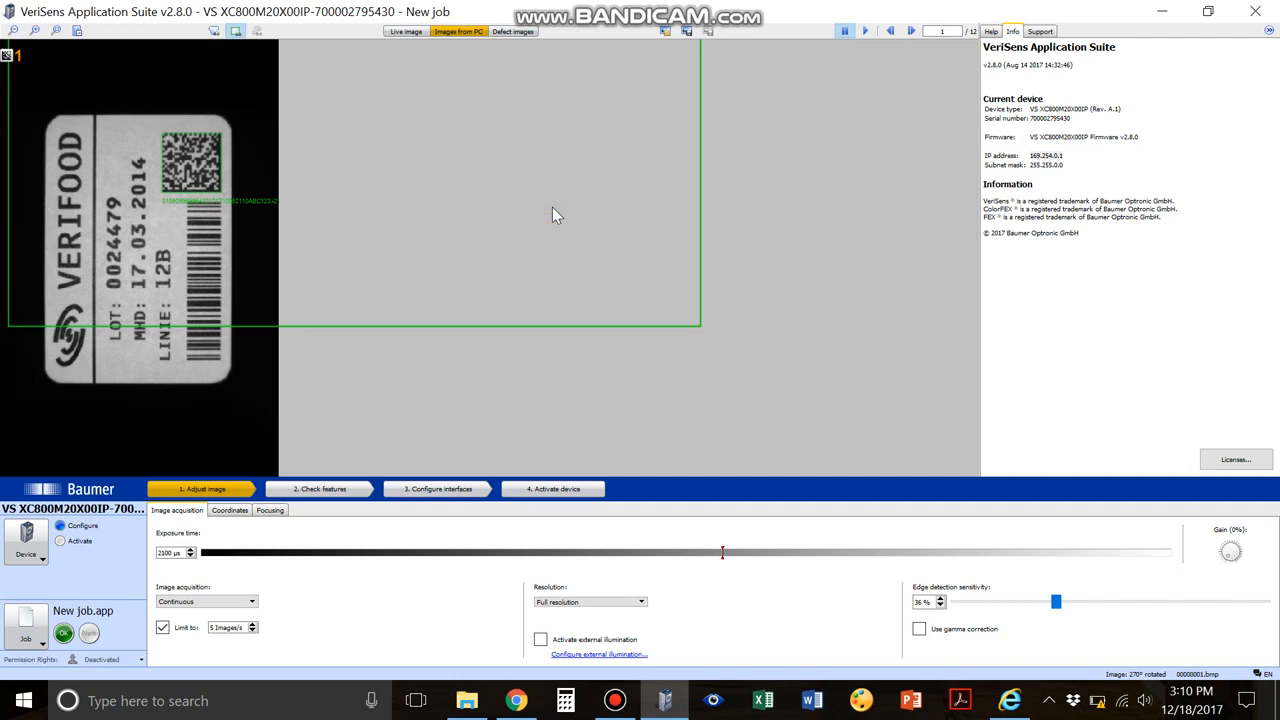
mouse_move(560, 211)
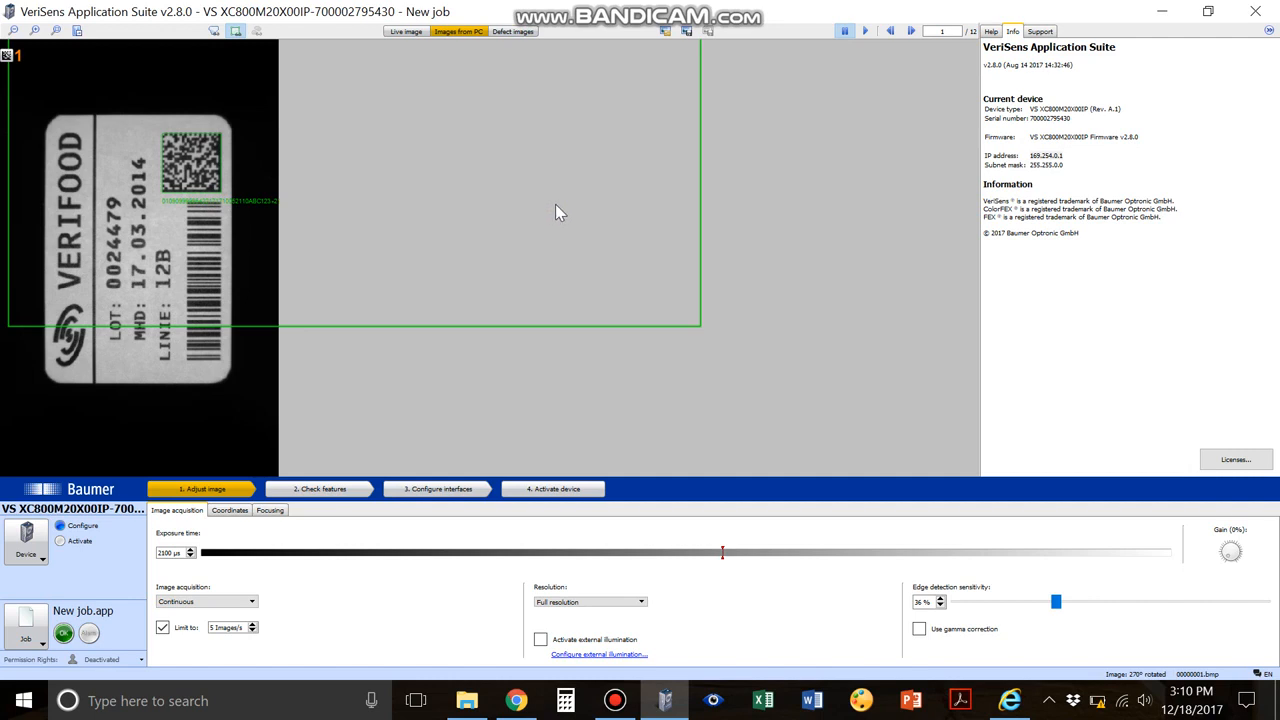
mouse_move(350, 152)
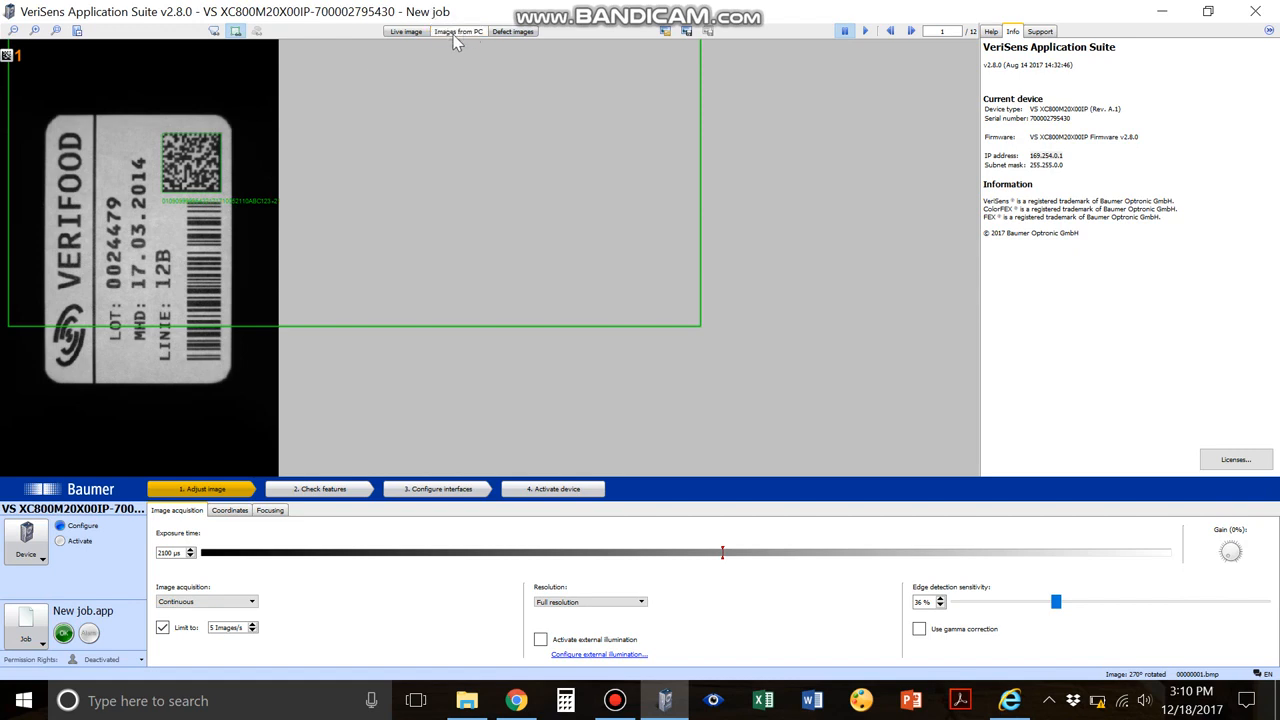
mouse_move(470, 45)
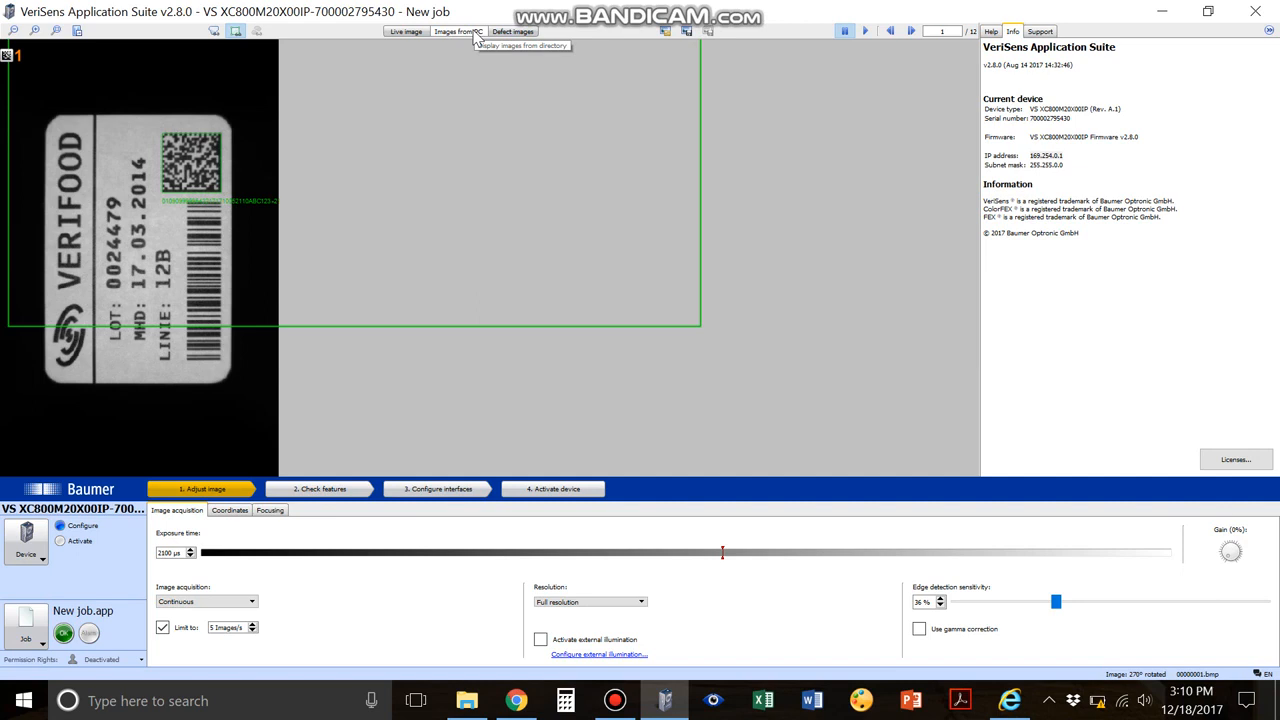
mouse_move(558, 35)
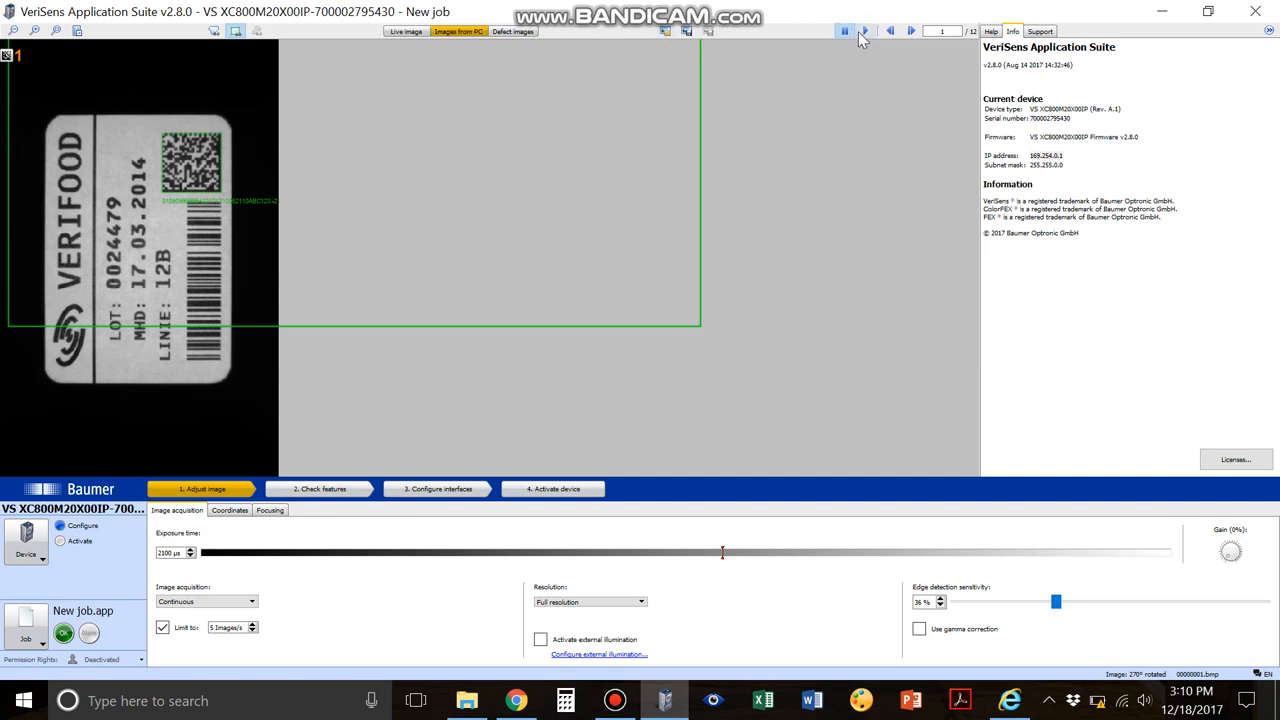
Play the 12-image PC label series, letting it advance to image 7
click(867, 31)
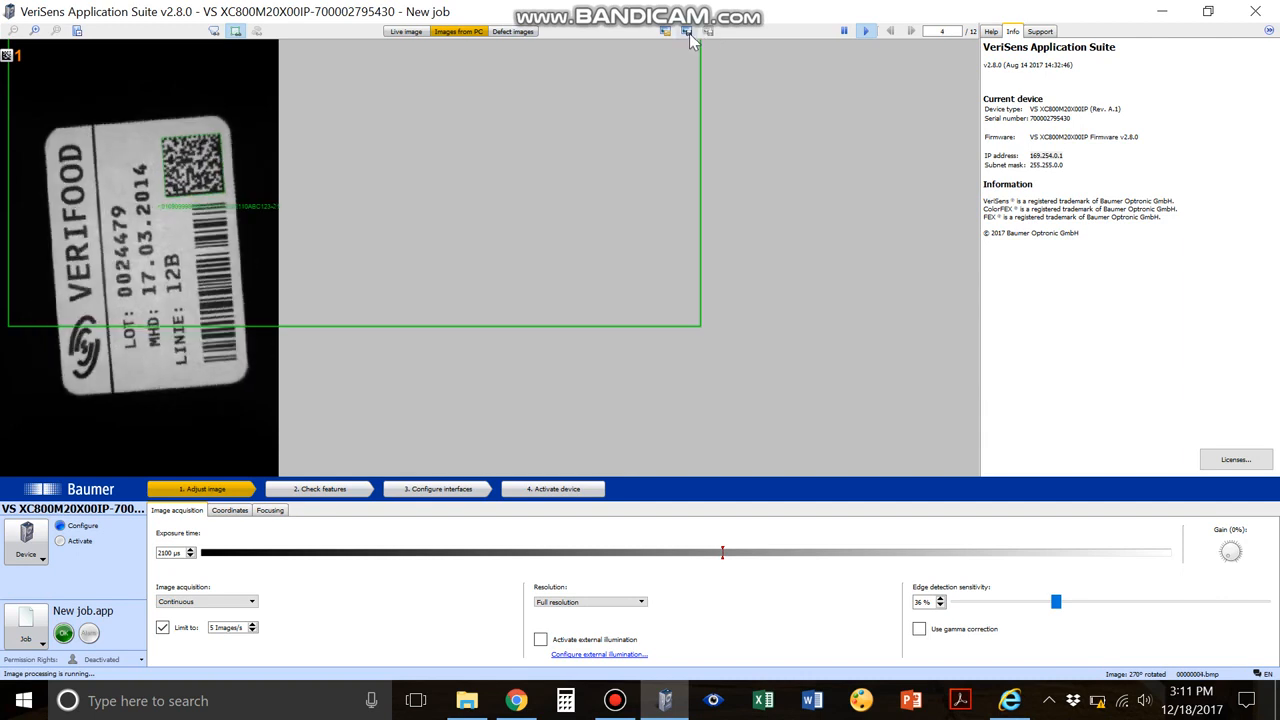
click(683, 31)
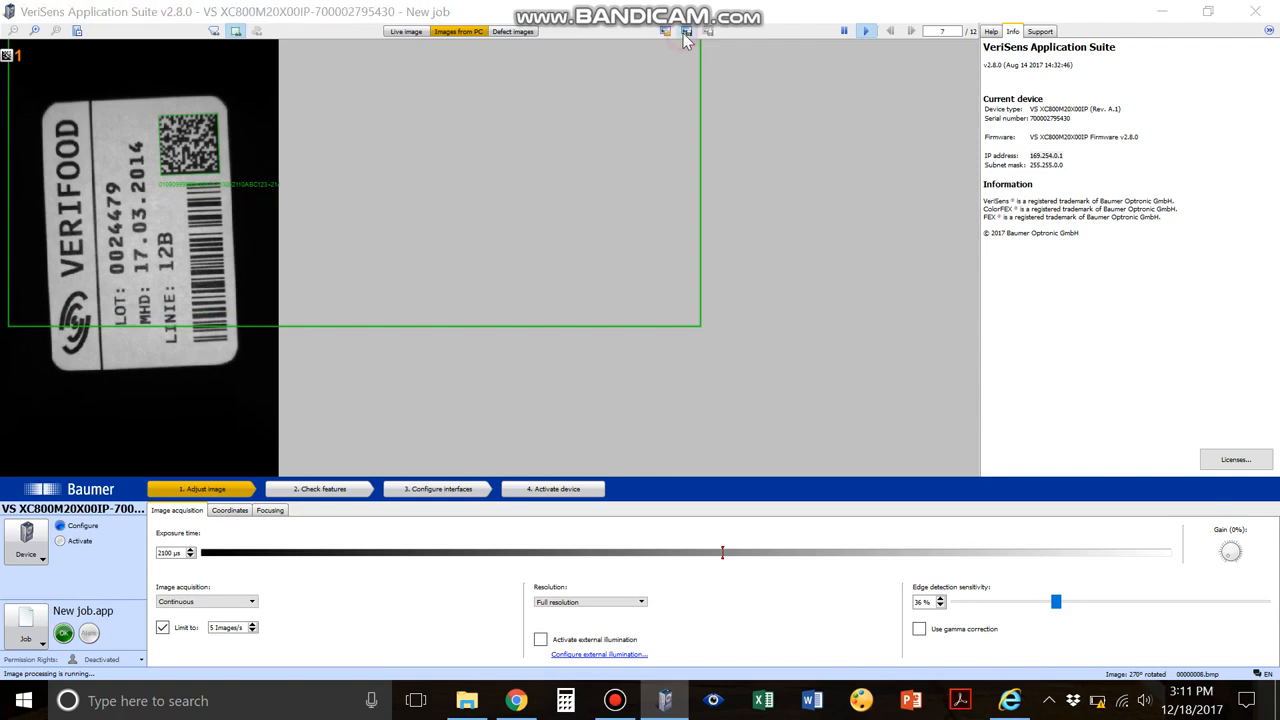
click(681, 34)
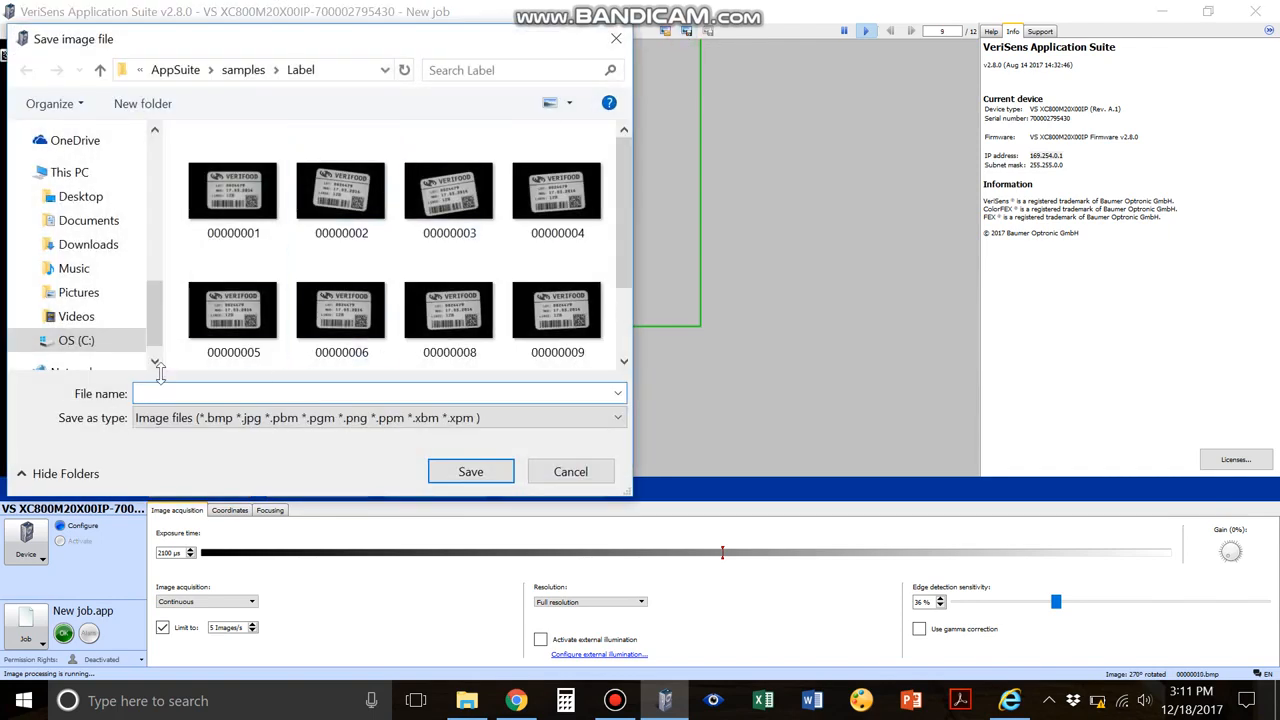
click(341, 310)
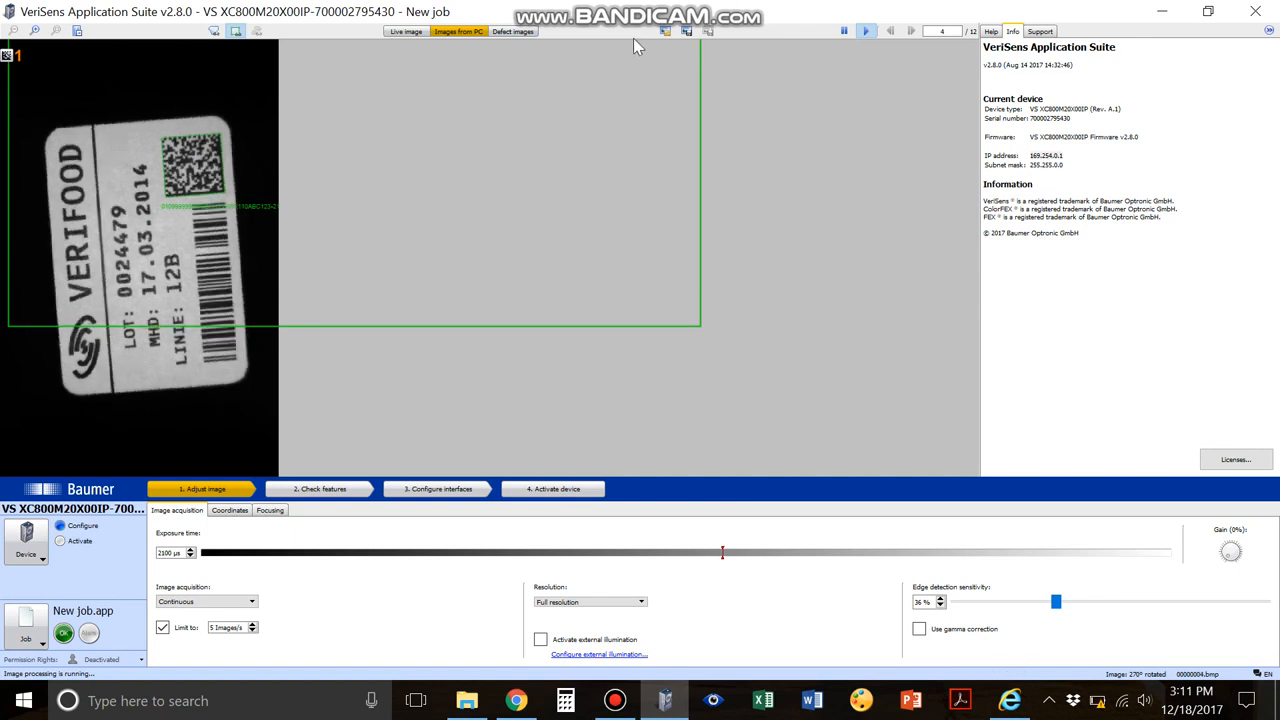
Pause playback on image 8 of 12 and close the reopened save image dialog
click(841, 30)
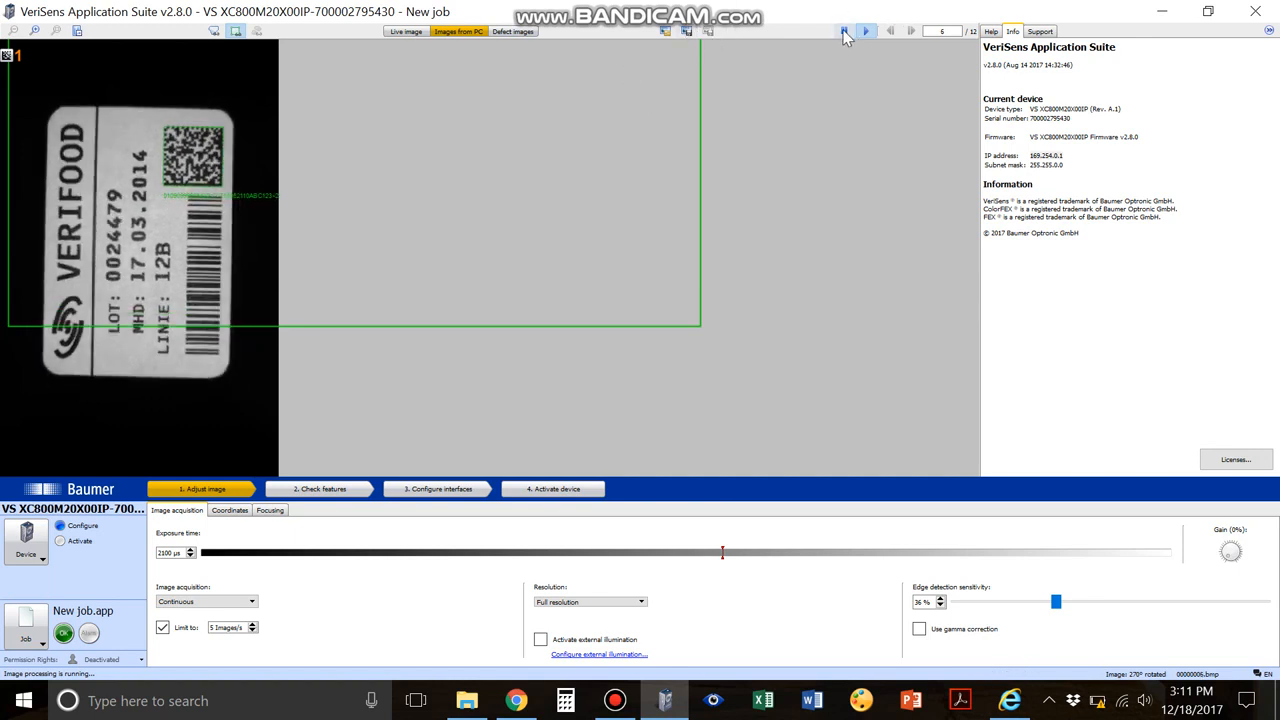
click(843, 30)
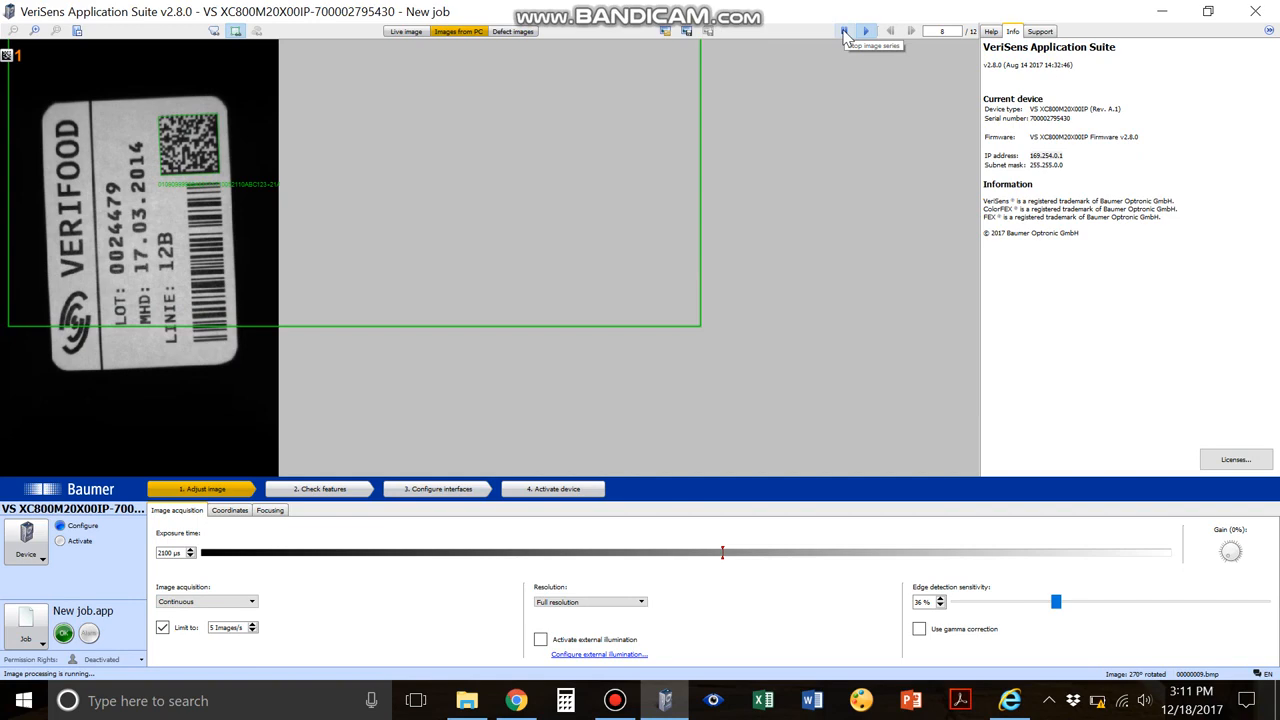
click(839, 30)
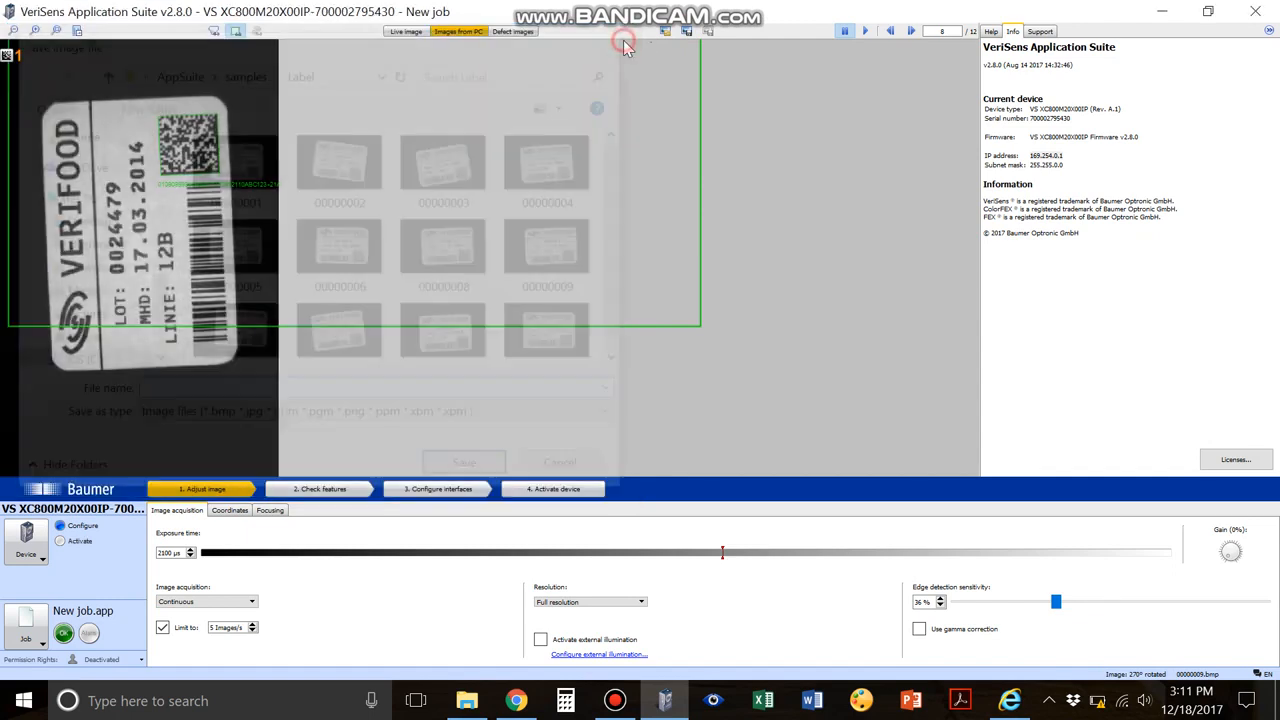
click(618, 46)
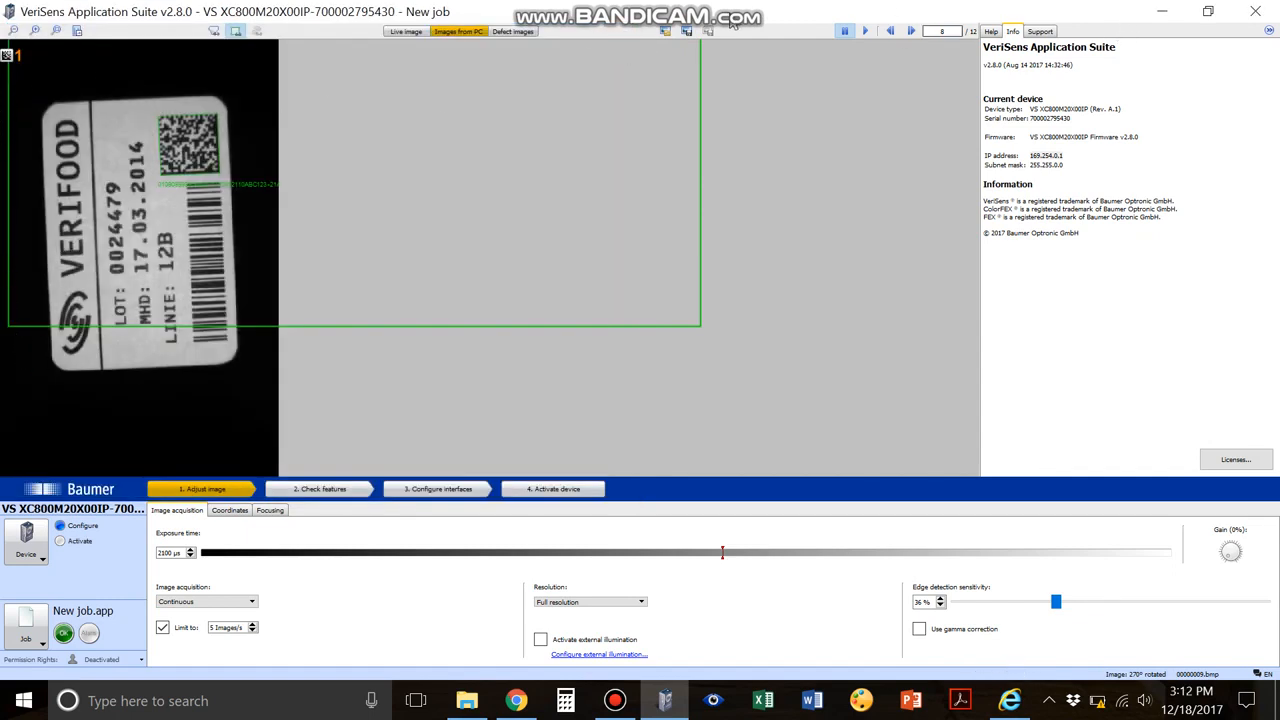
click(870, 31)
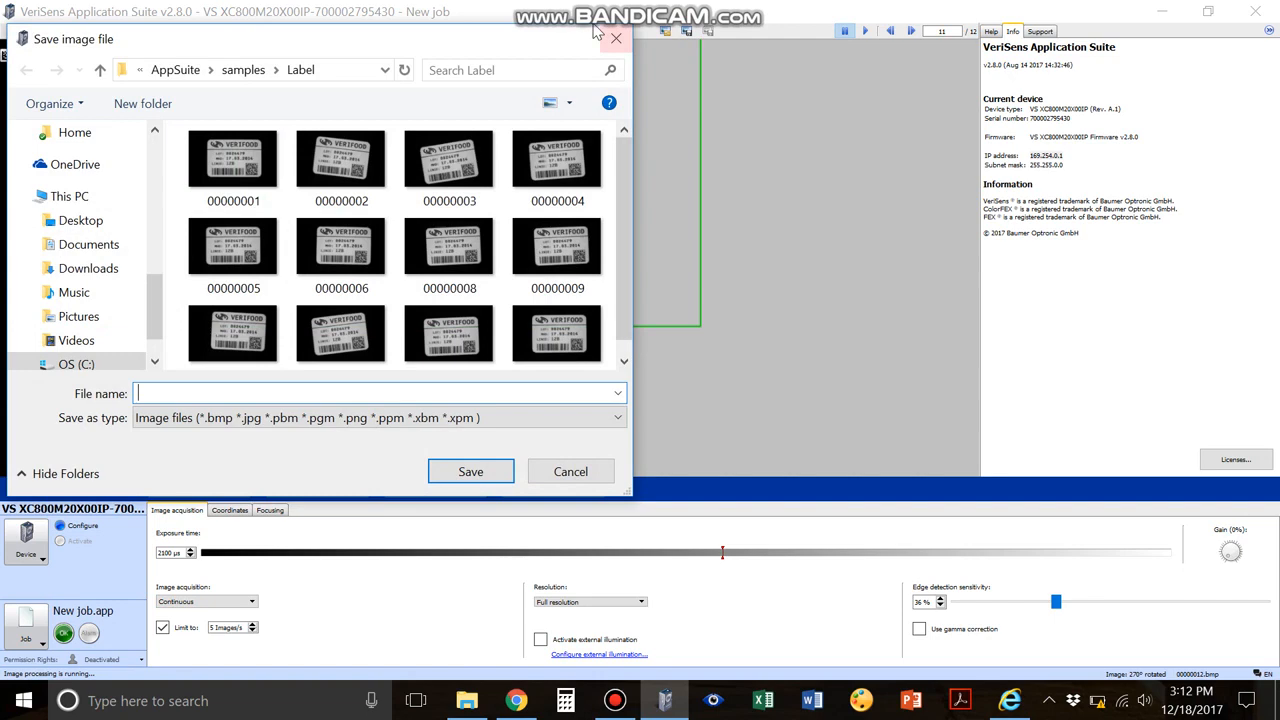
click(570, 471)
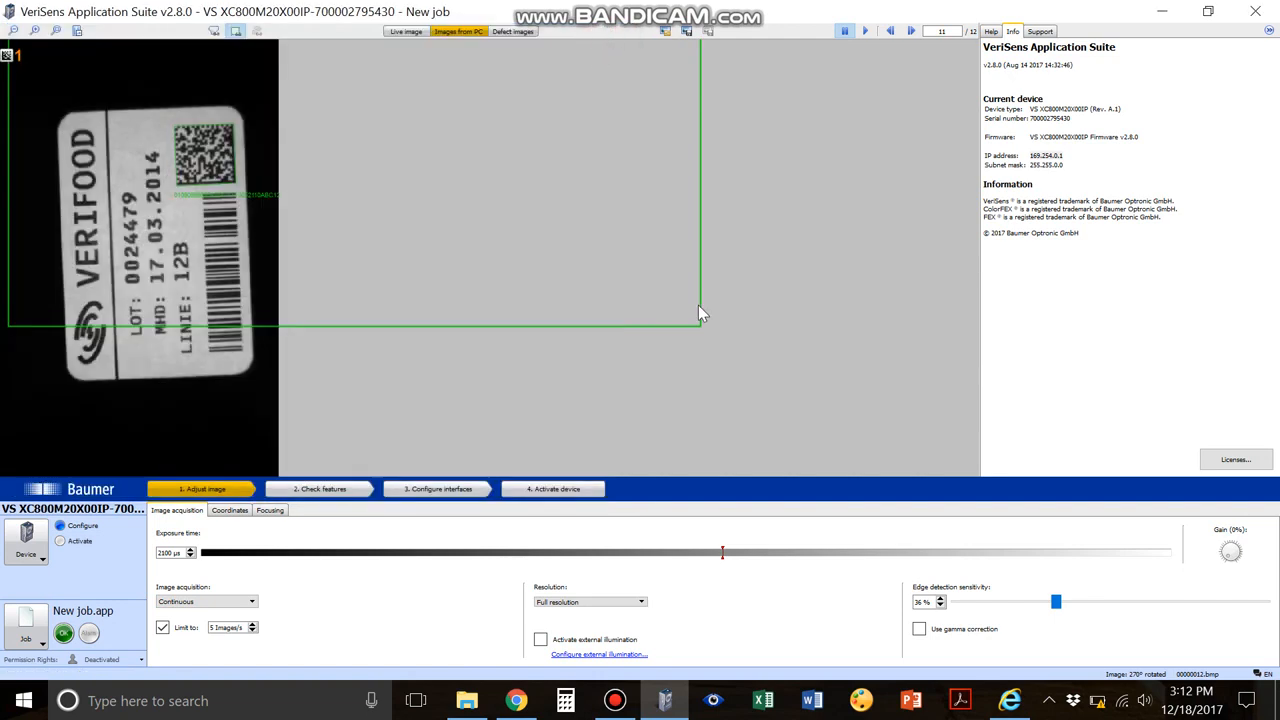